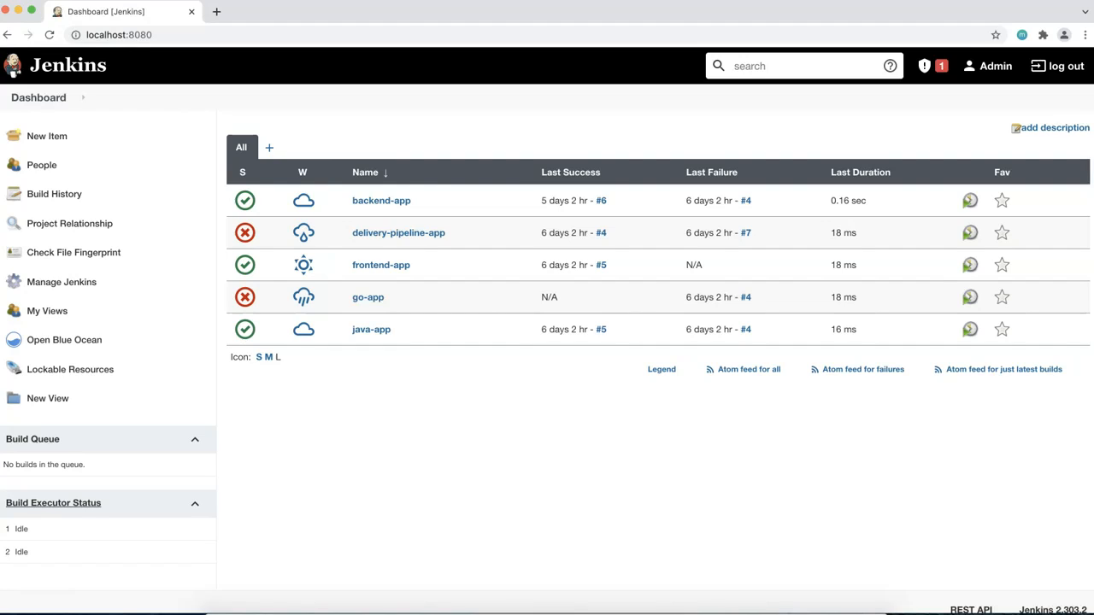
Close the breadcrumbs quick-navigation menu, enter 'j' in the header search box, and reach the Admin user menu
click(43, 97)
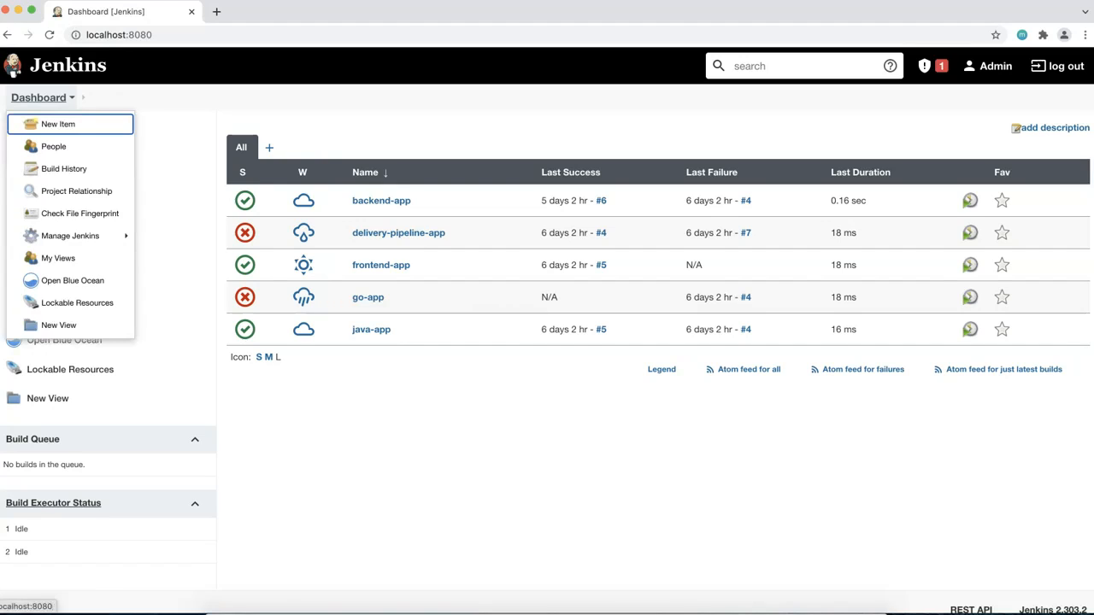
mouse_move(53, 147)
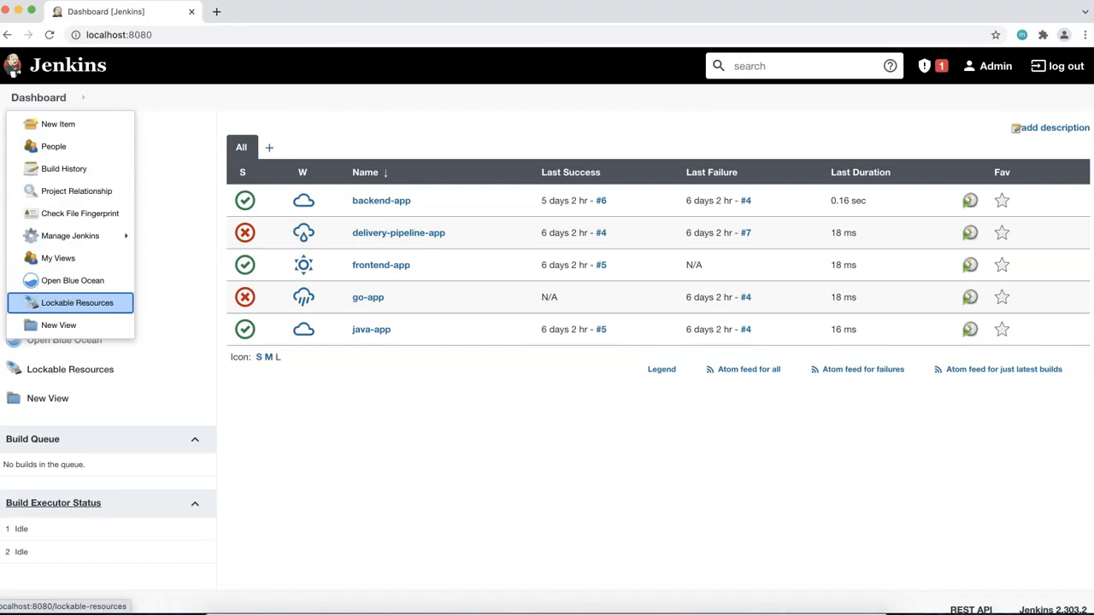
mouse_move(64, 169)
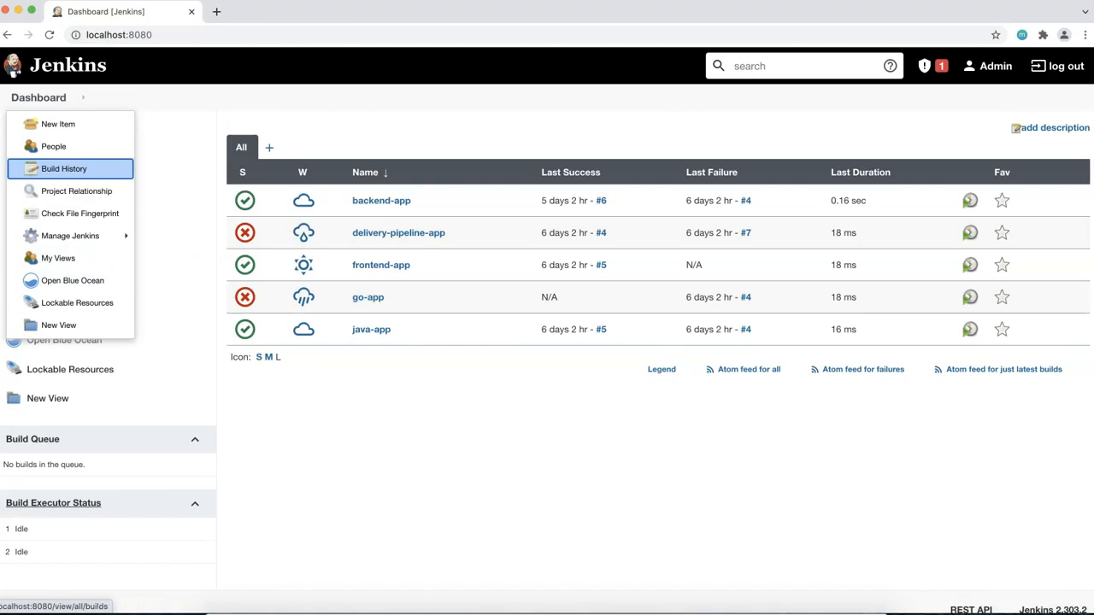
click(1054, 126)
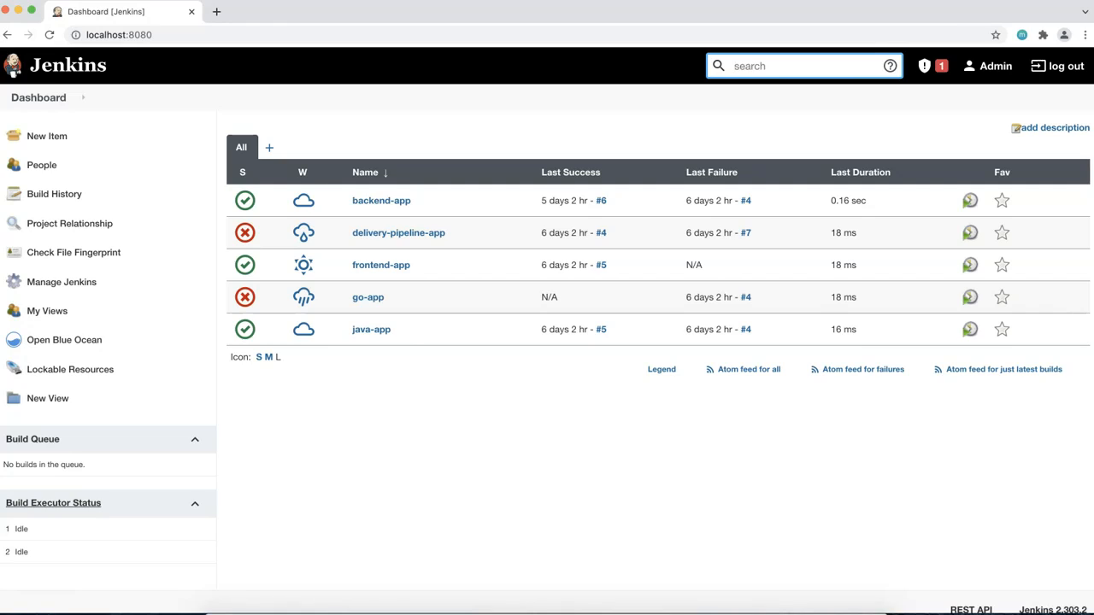
text(j)
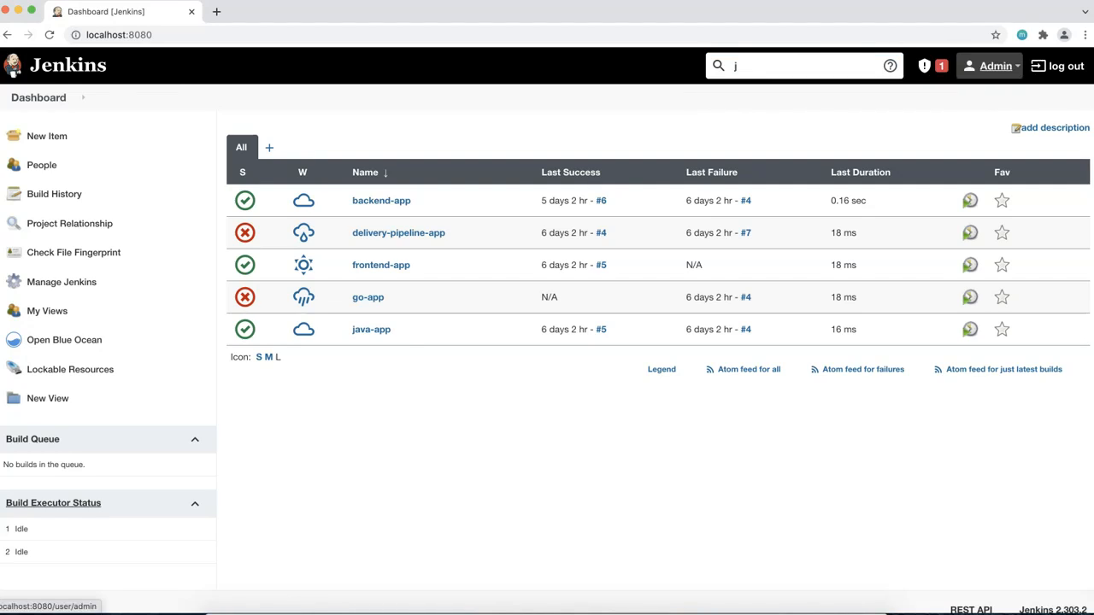
click(995, 65)
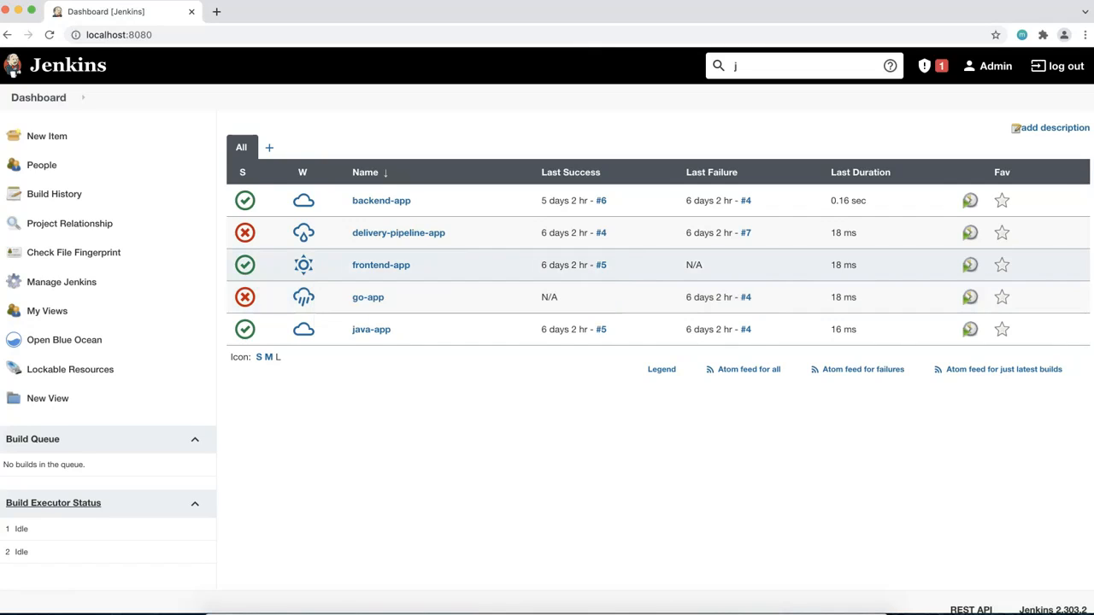
mouse_move(305, 298)
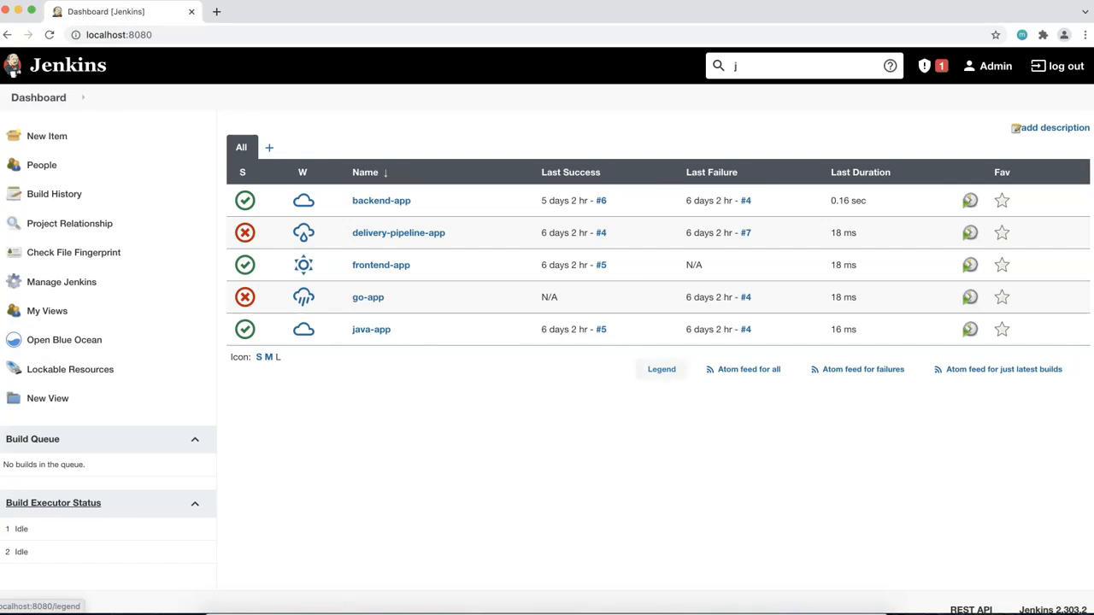
click(660, 369)
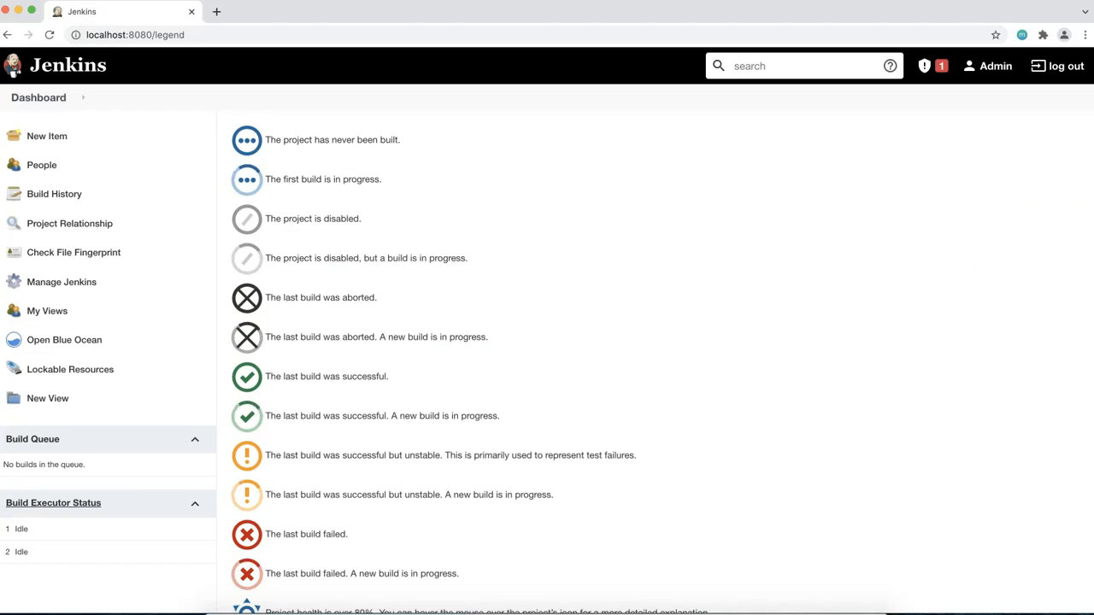
click(38, 95)
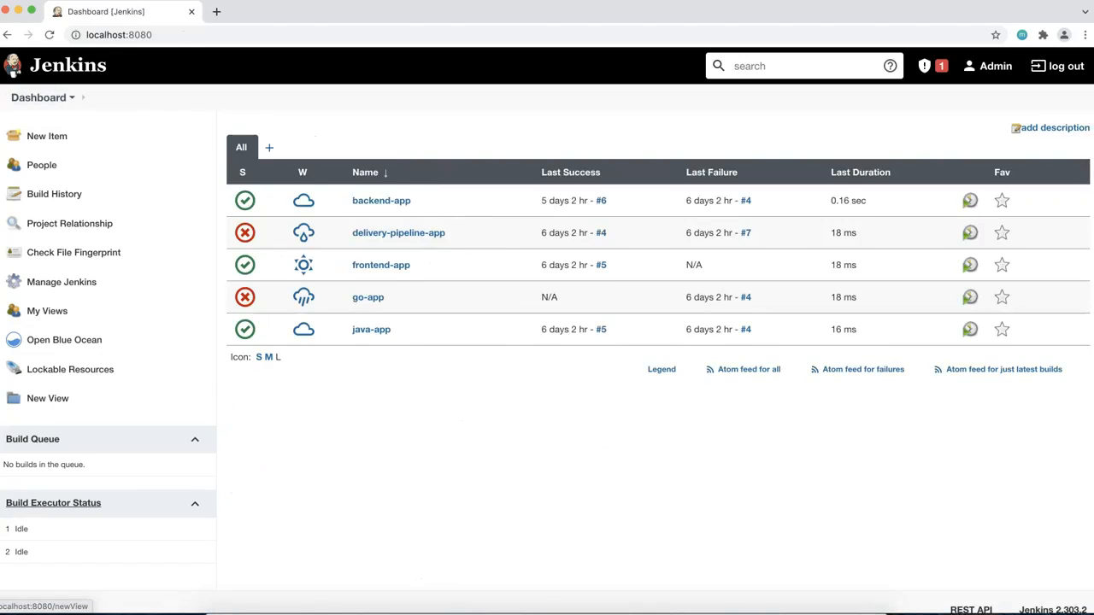
scroll(up, 3)
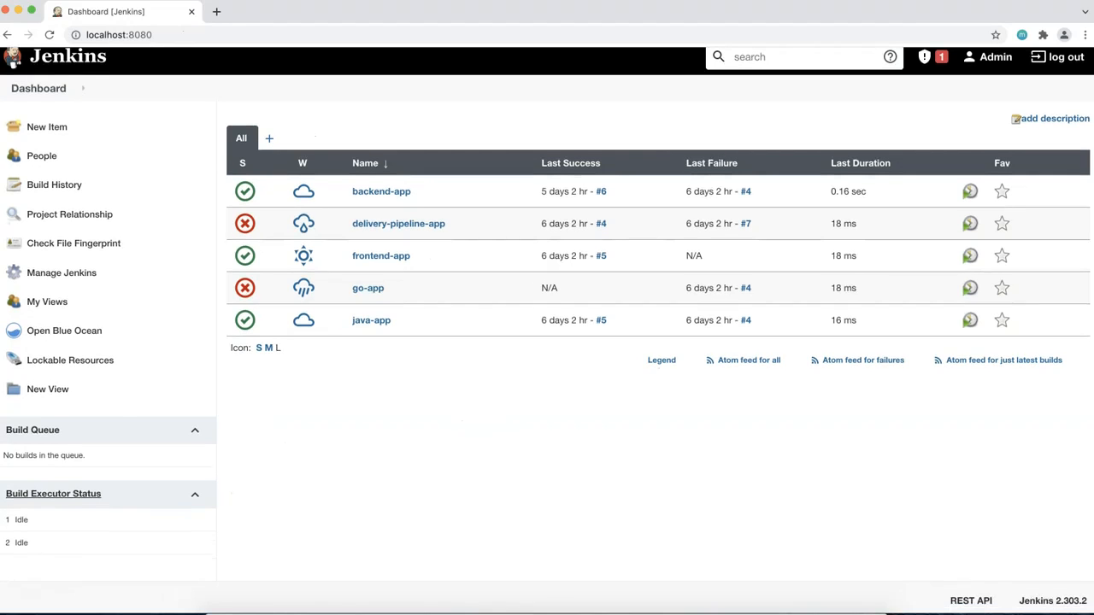